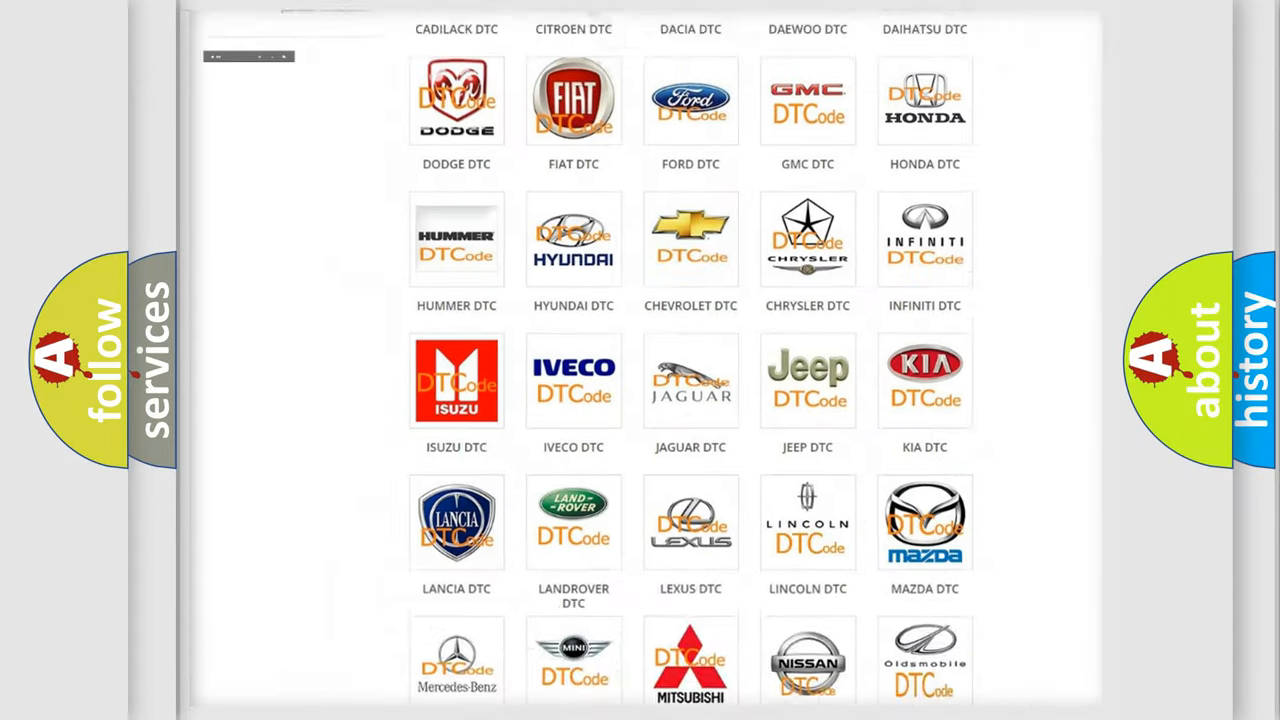
- Choose the CHEVROLET tile from the brand grid and browse its B-series code subcategories
scroll("up", 3)
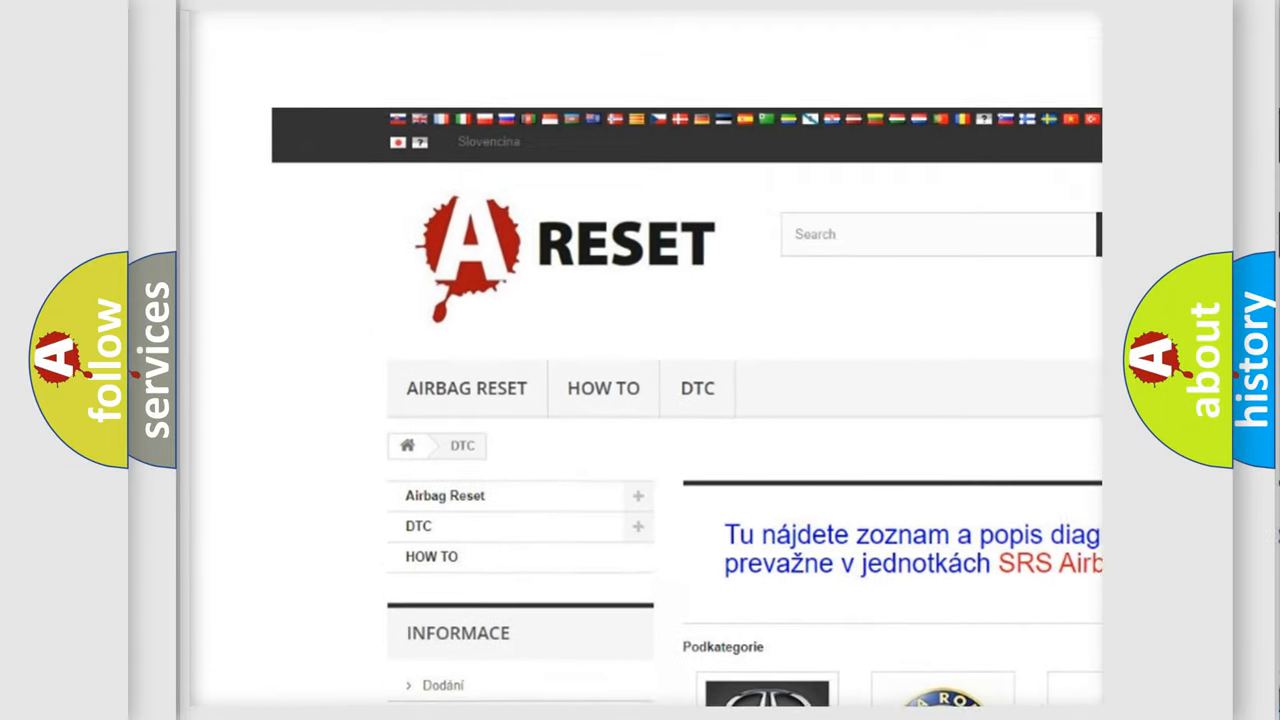
scroll("up", 3)
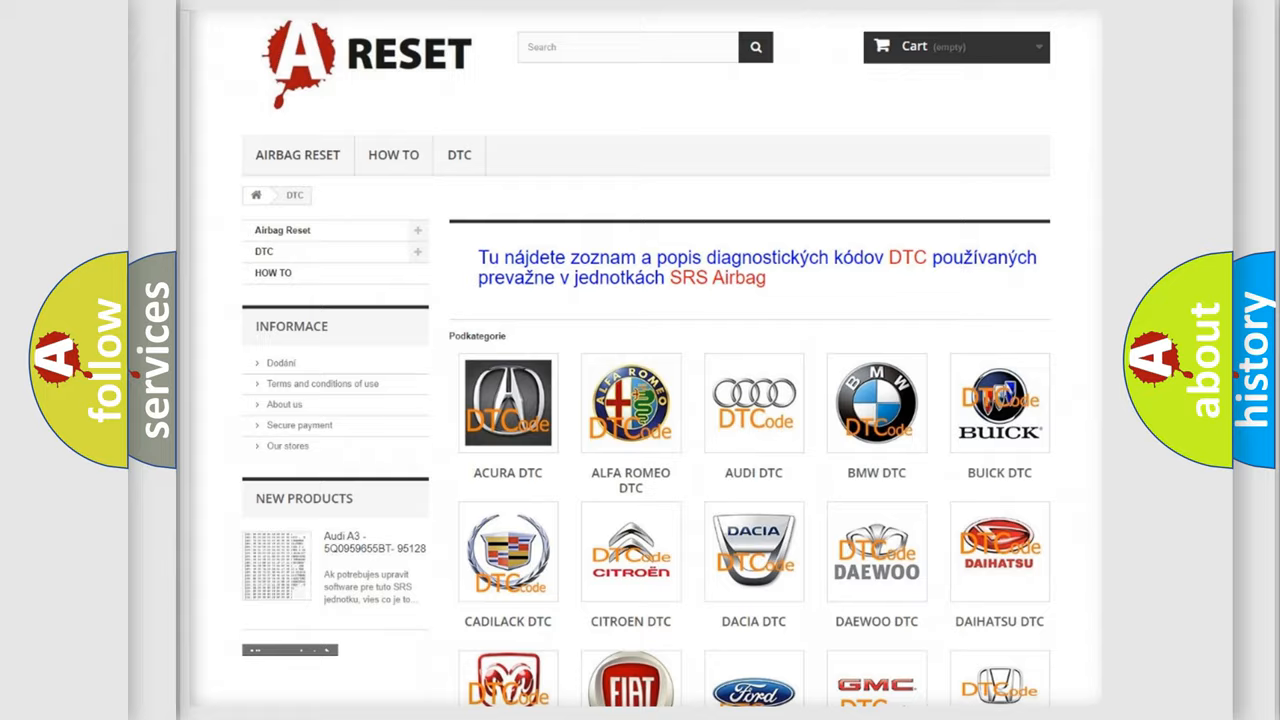
scroll("down", 3)
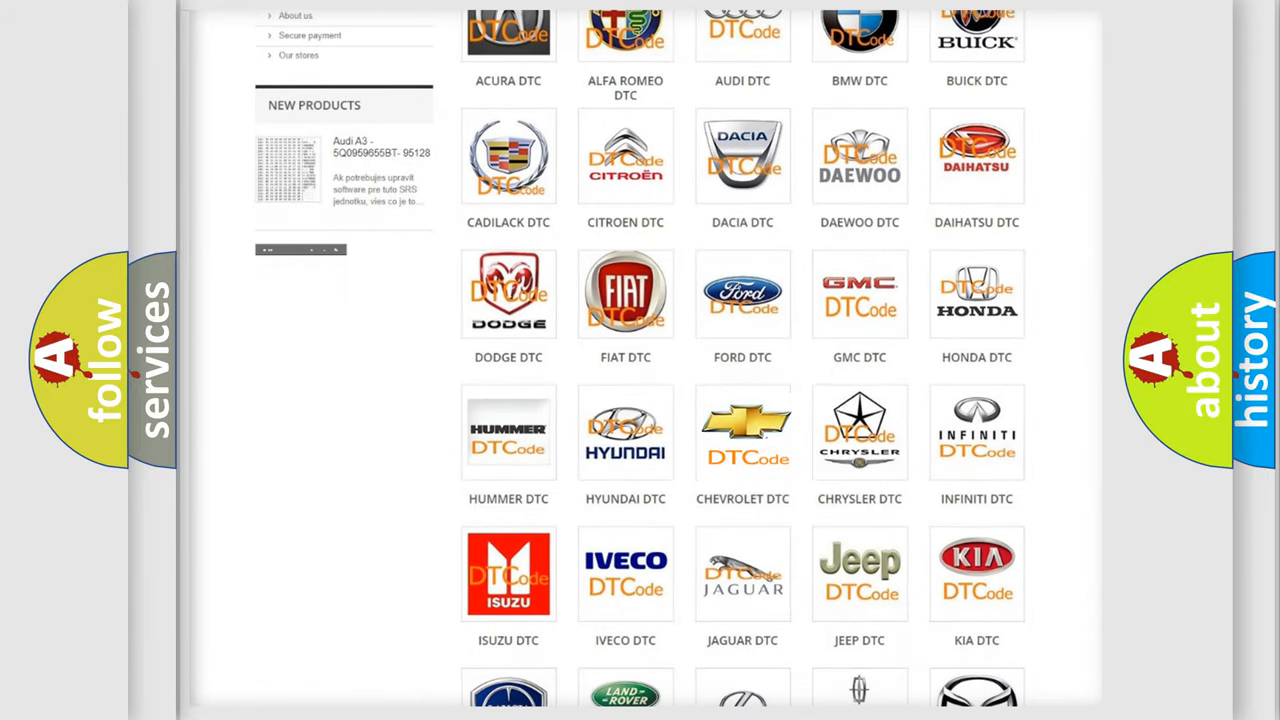
left_click(742, 432)
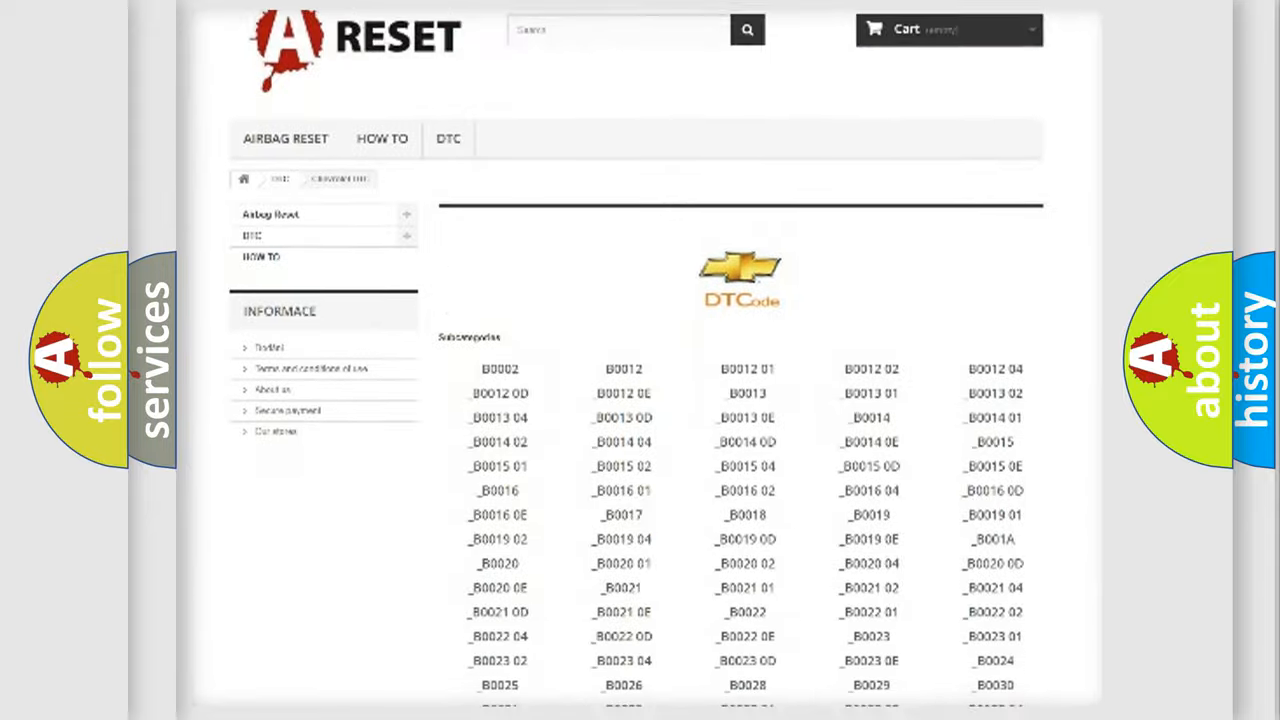
scroll("down", 3)
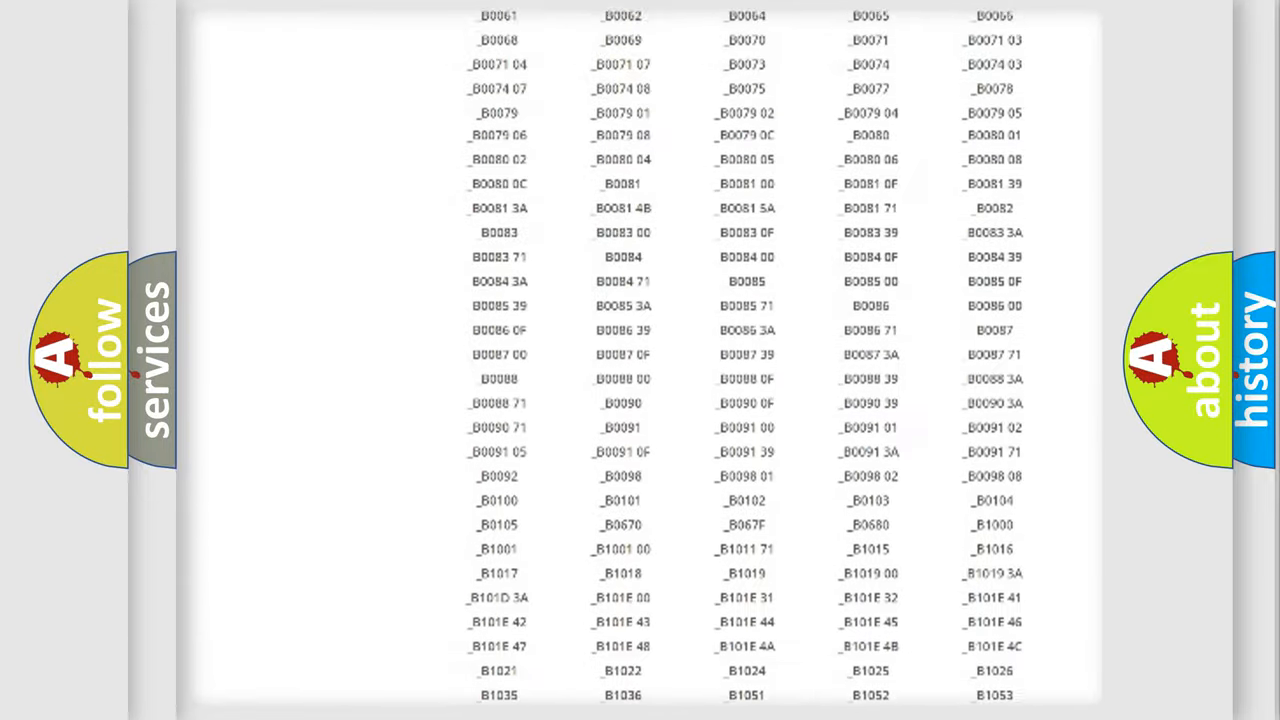
scroll("up", 3)
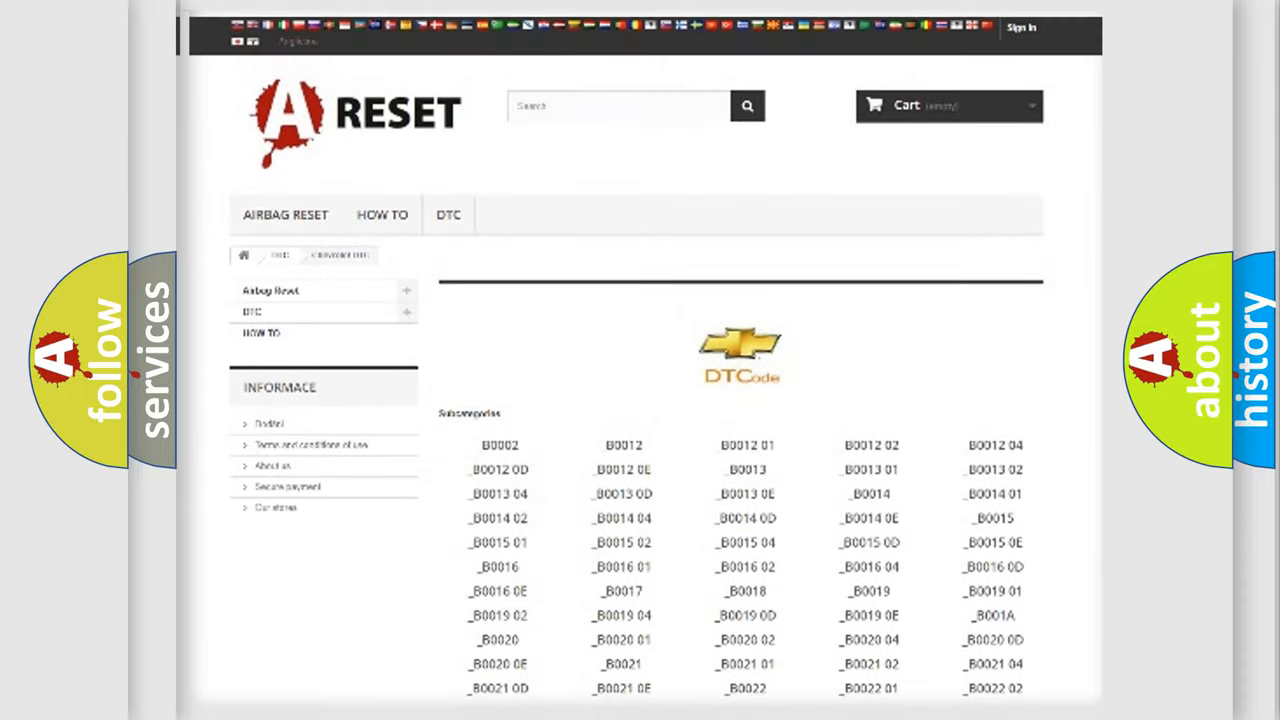